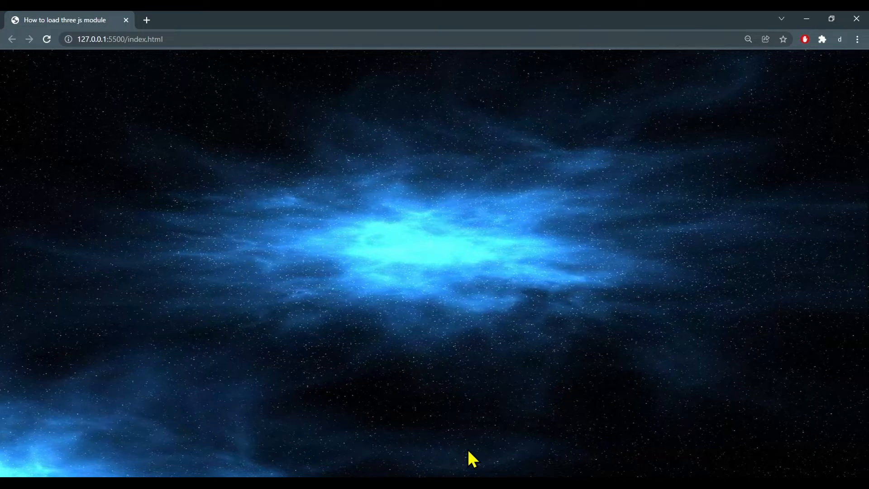
mouse_move(478, 78)
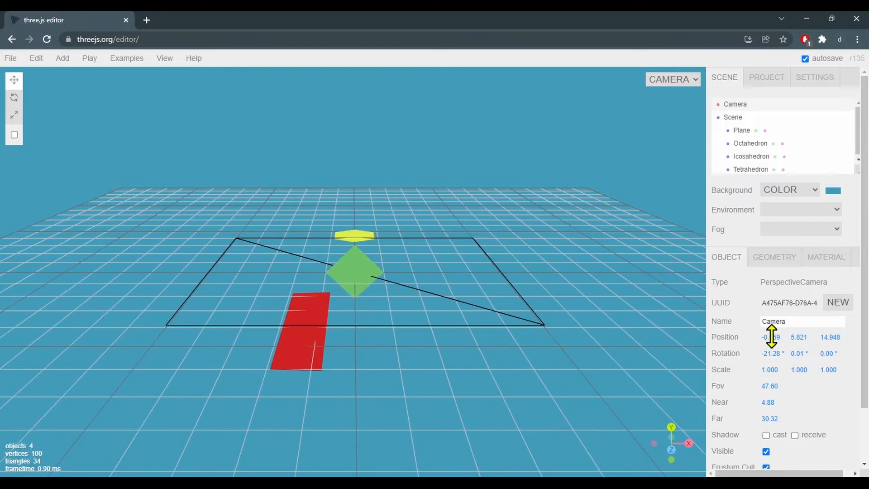
Drag the camera's Position x/y fields so x reads -0.079 and y reads 6.061
drag(772, 339, 799, 339)
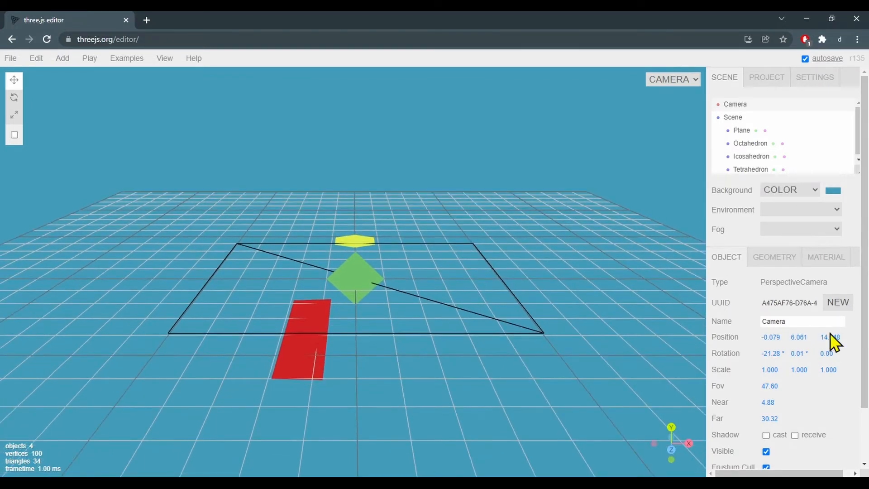
drag(828, 341, 825, 355)
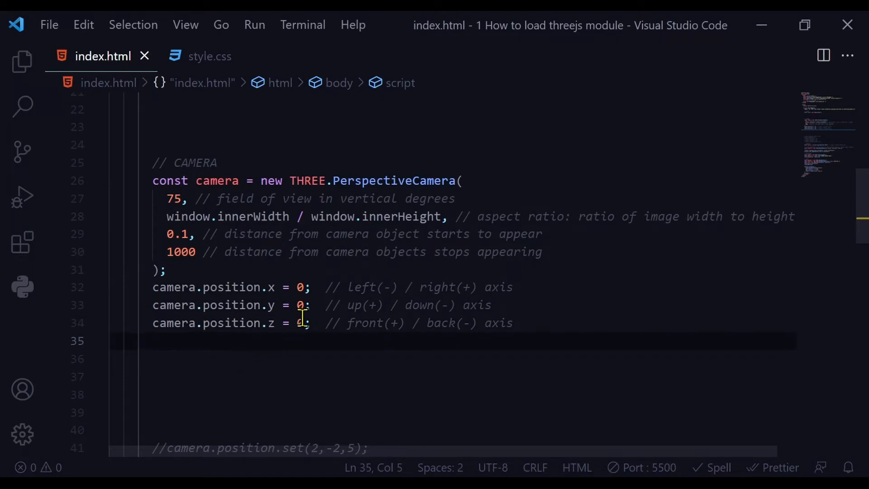
Set camera.position.z to 5 in index.html
text(5)
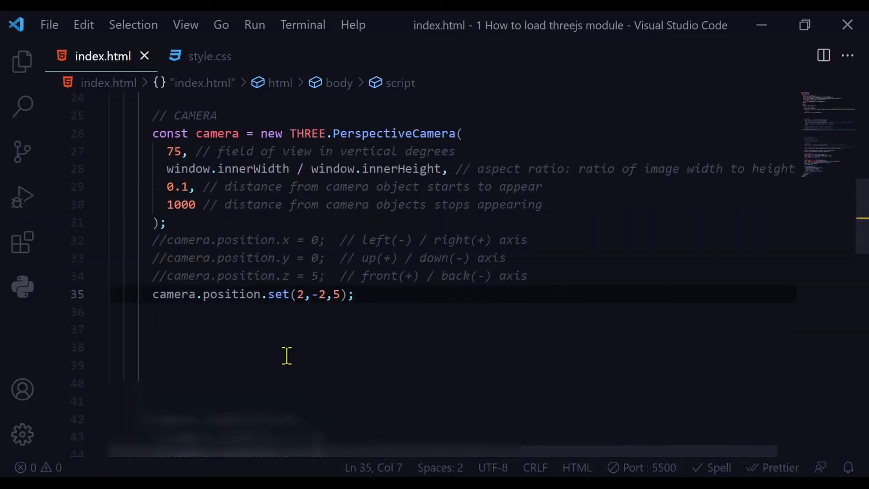
Comment out the position.x/y/z lines and use camera.position.set(2, -2, 5) instead
click(340, 295)
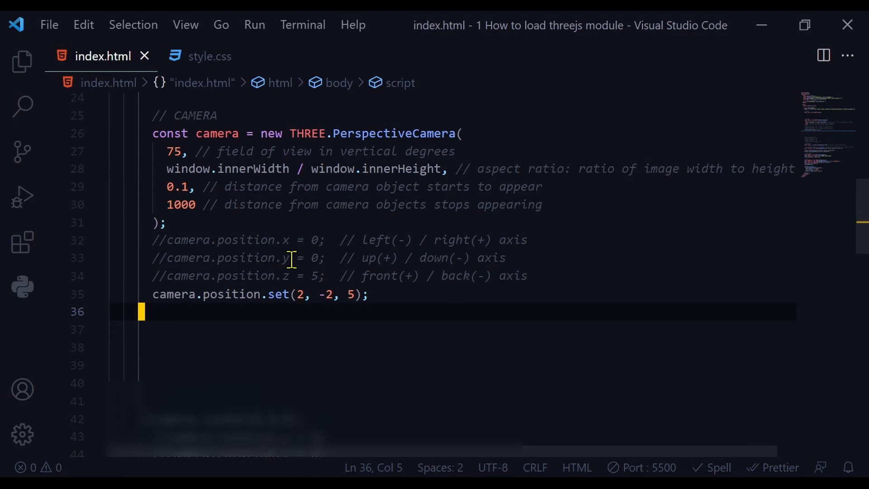
mouse_move(288, 349)
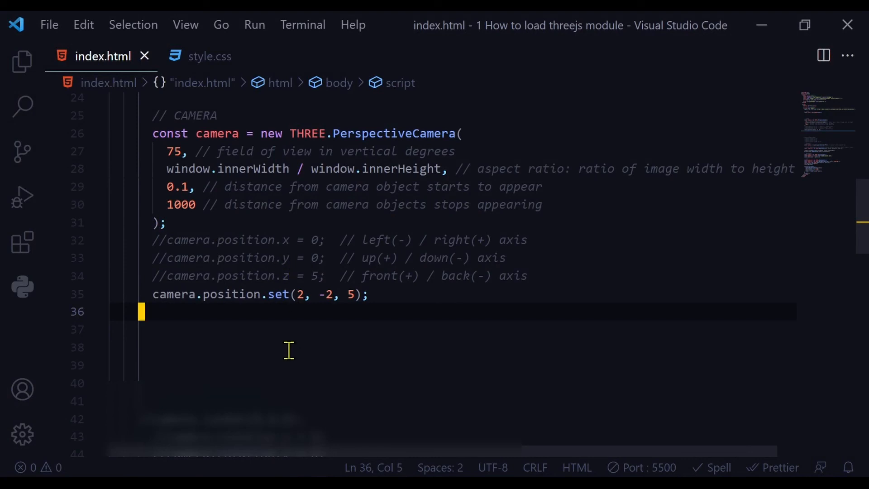
mouse_move(288, 332)
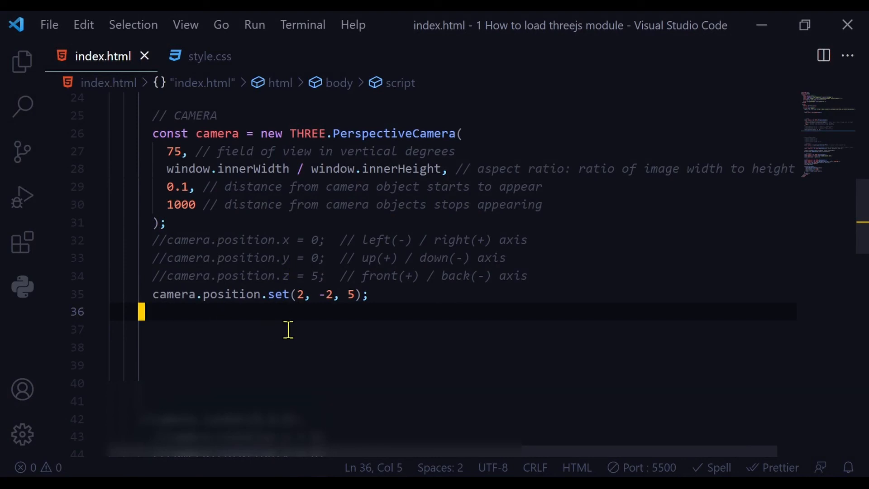